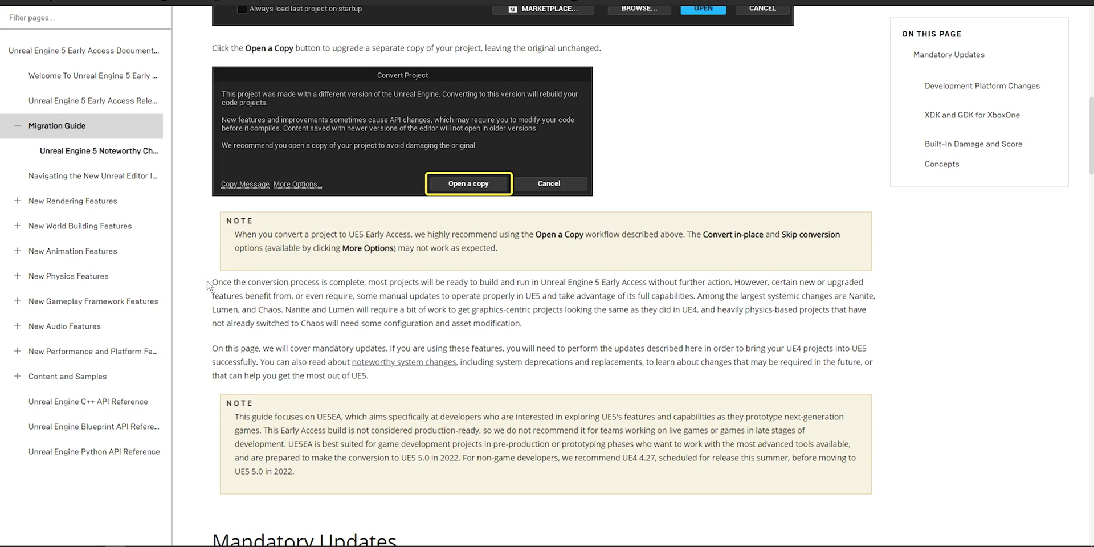
pyautogui.moveTo(347, 280)
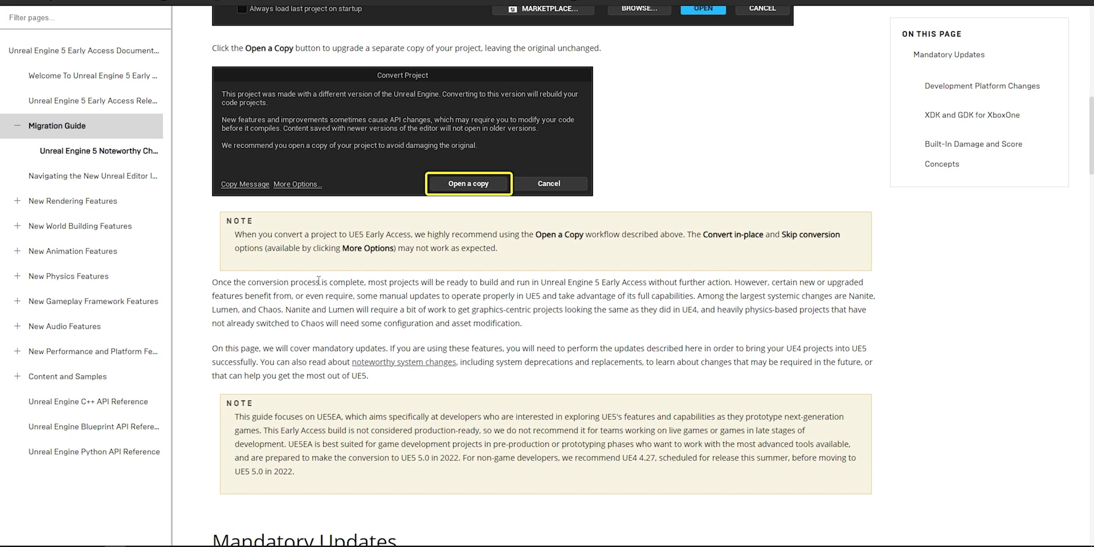
pyautogui.moveTo(588, 282)
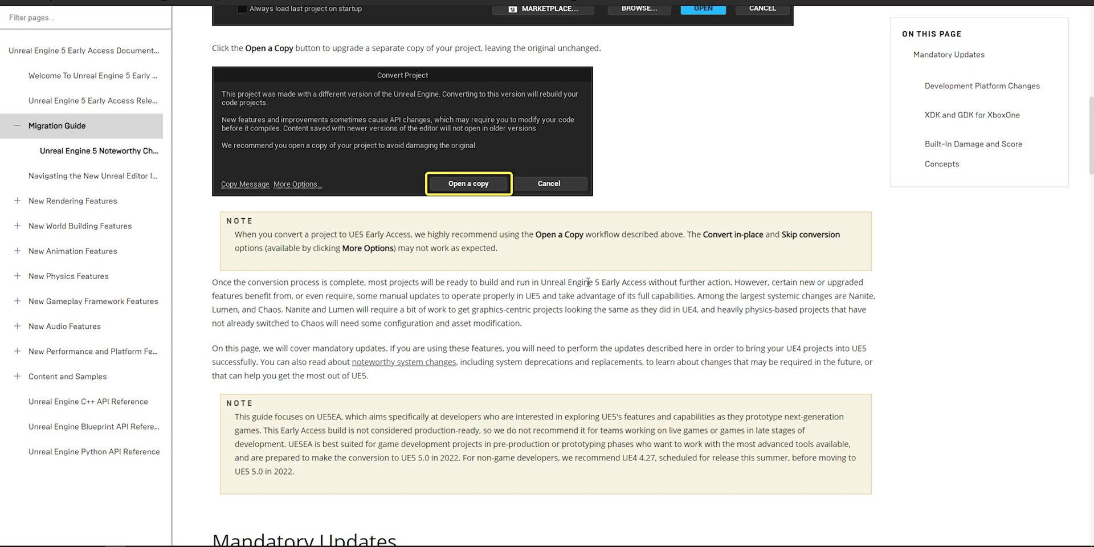
# After reading the UE5 feature blurb, select the MetaSurf thumbnail under Recent Projects.
pyautogui.moveTo(698, 296); pyautogui.dragTo(283, 309)
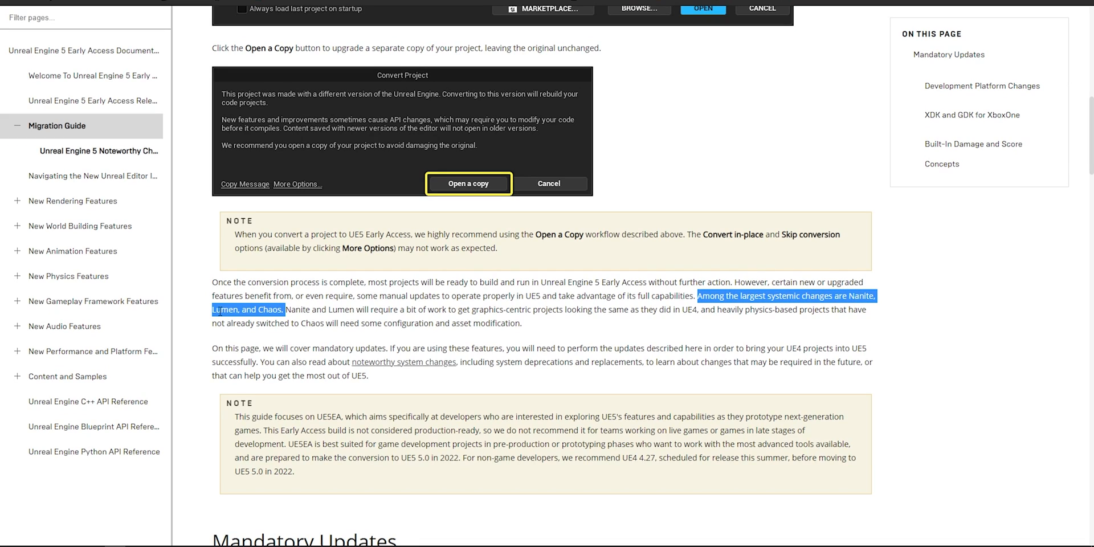
pyautogui.moveTo(842, 310)
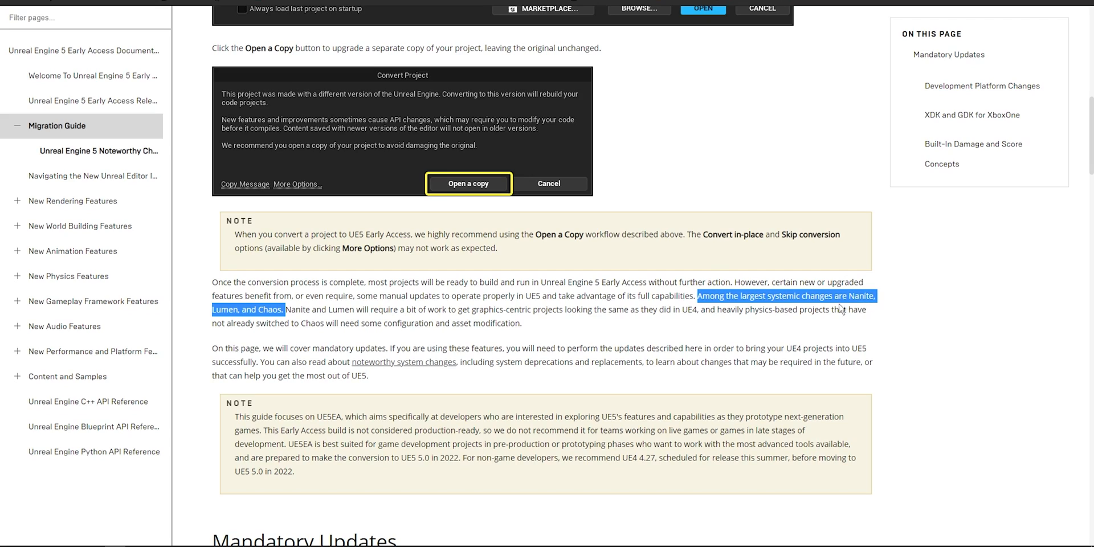
pyautogui.click(325, 293)
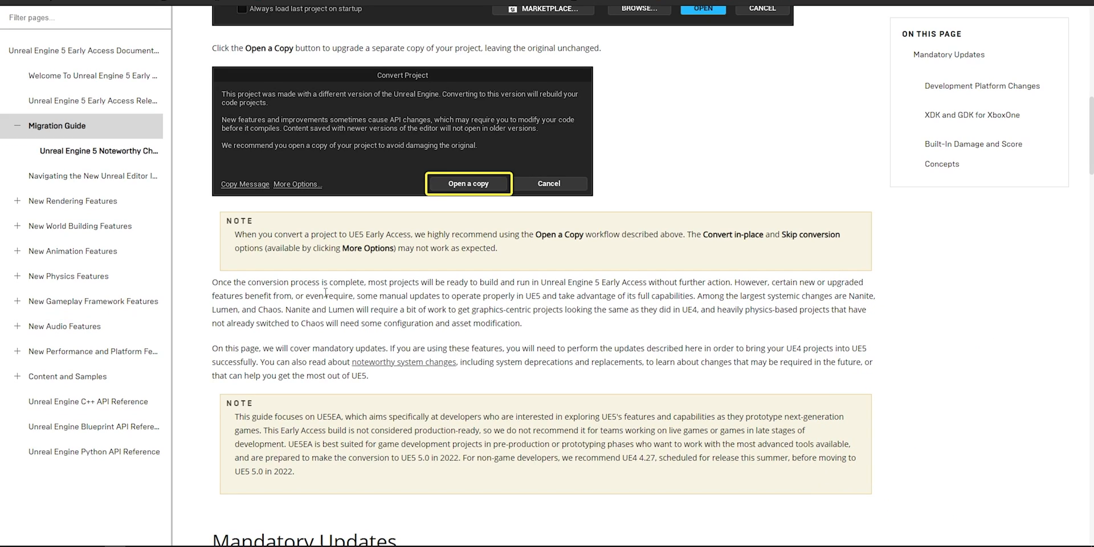
pyautogui.doubleClick(223, 309)
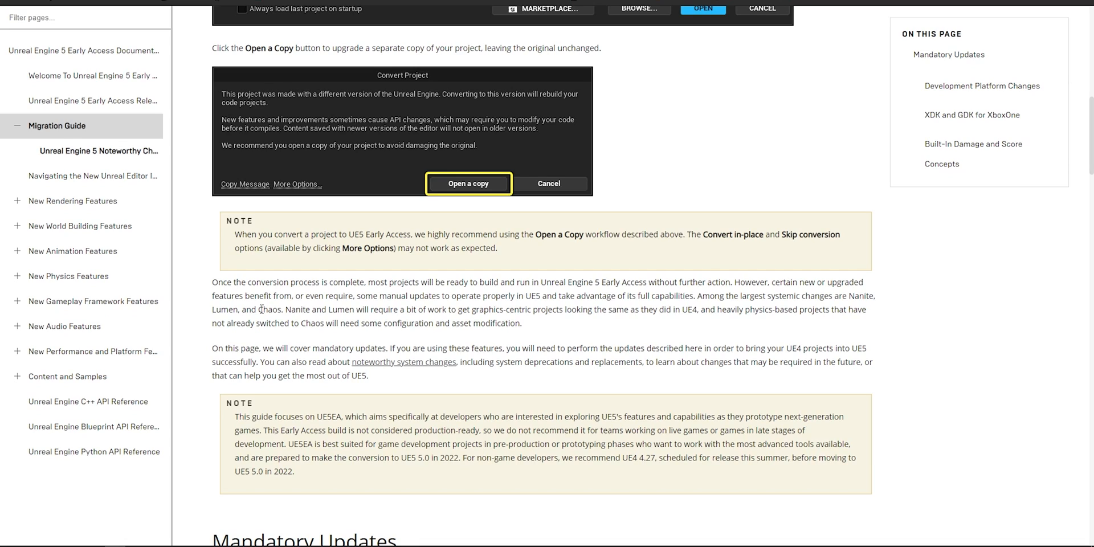
pyautogui.doubleClick(262, 308)
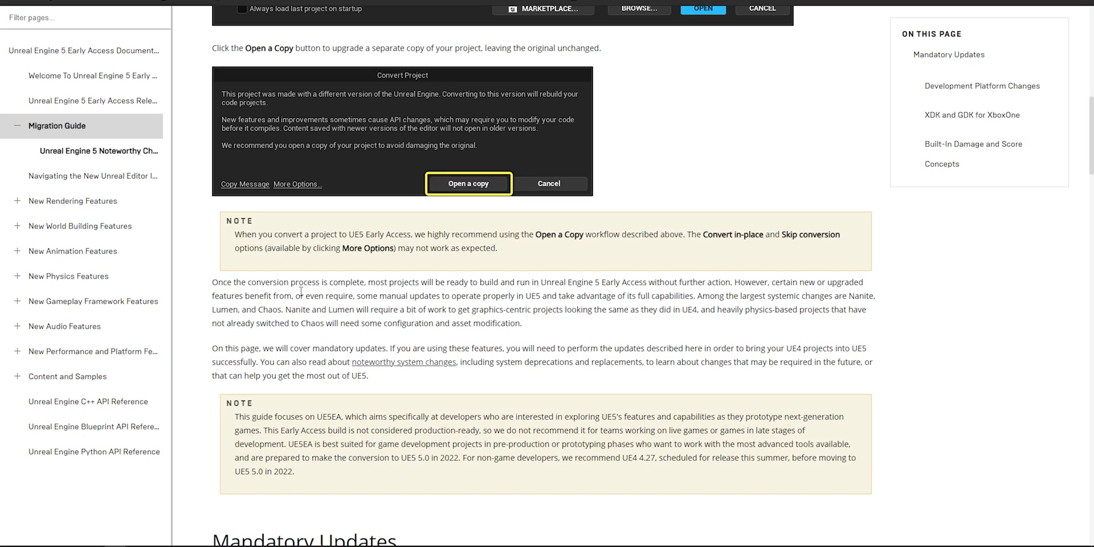
pyautogui.click(468, 184)
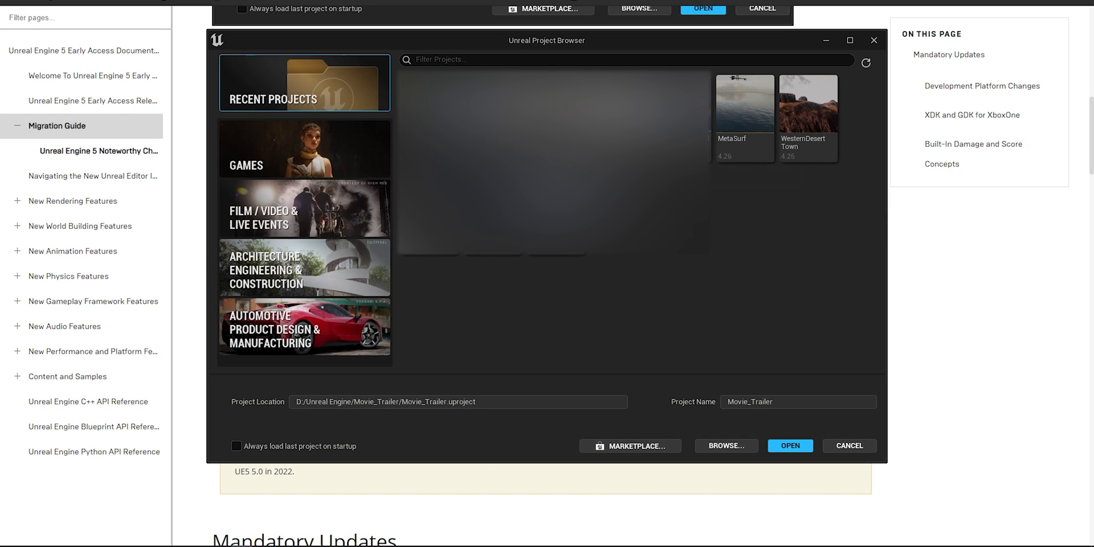
pyautogui.moveTo(743, 111)
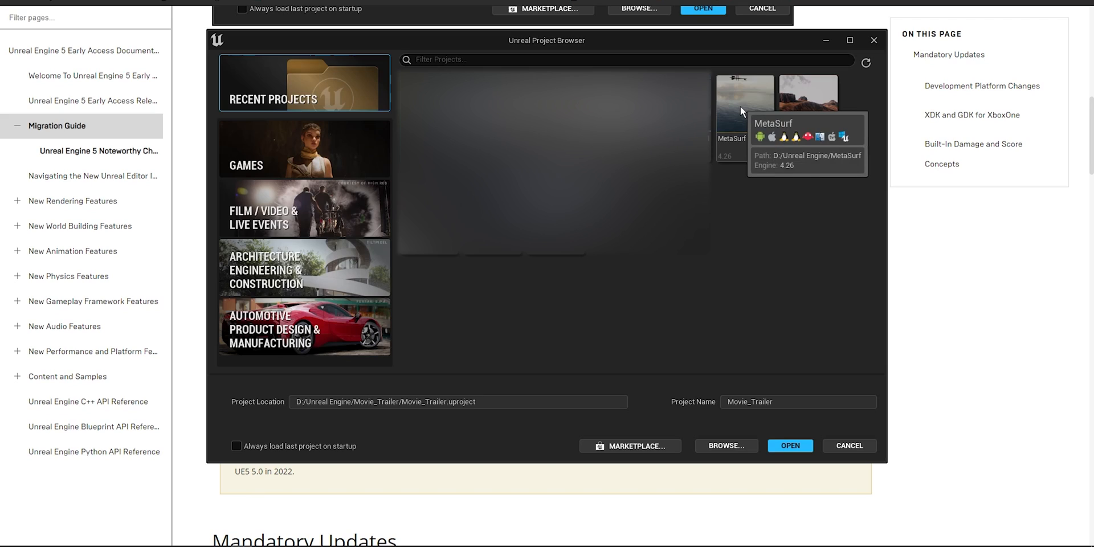
pyautogui.click(743, 101)
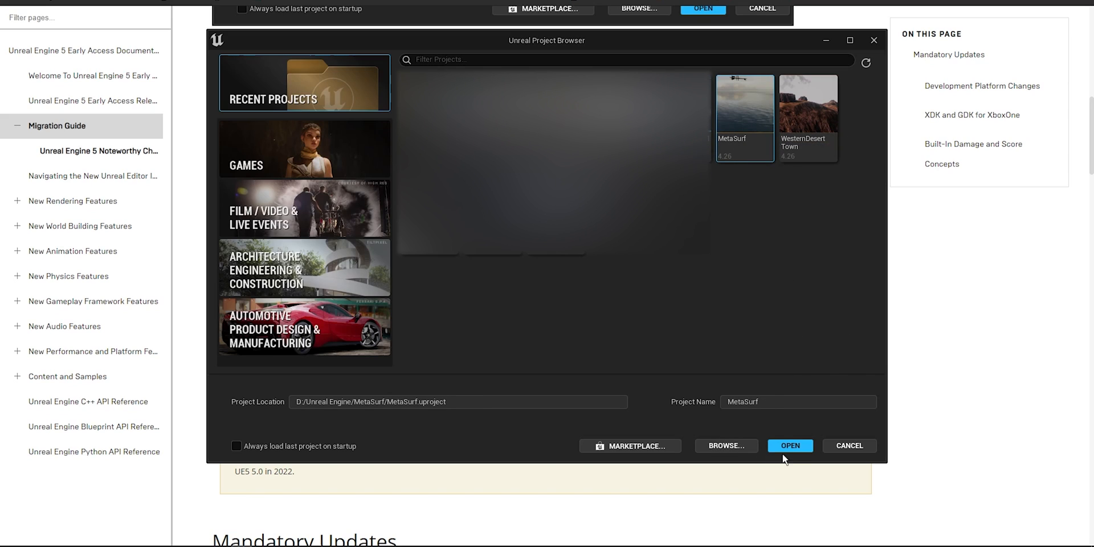
# Open the selected MetaSurf project, triggering the different-engine-version warning.
pyautogui.click(790, 446)
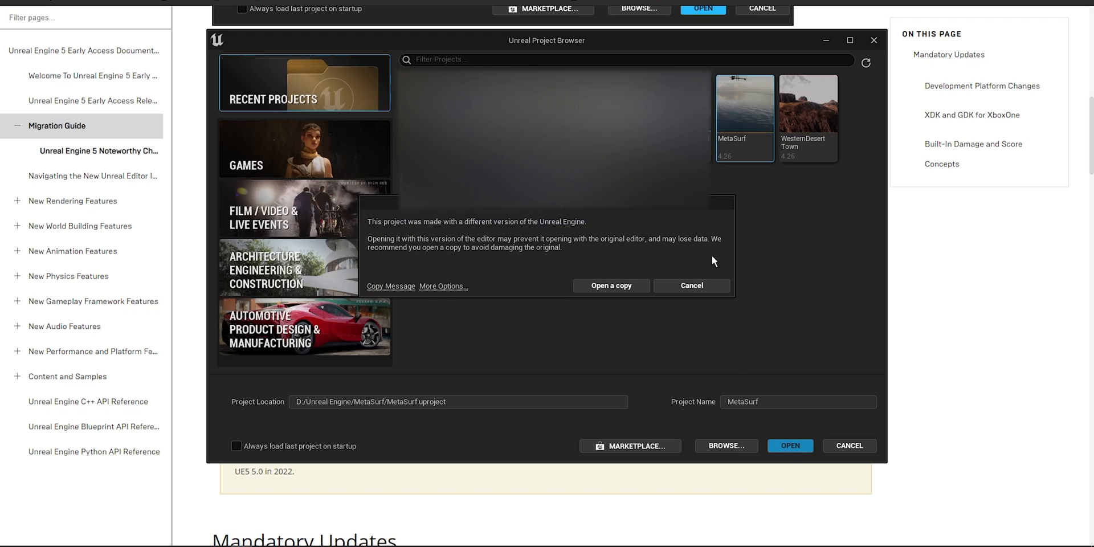
pyautogui.moveTo(628, 314)
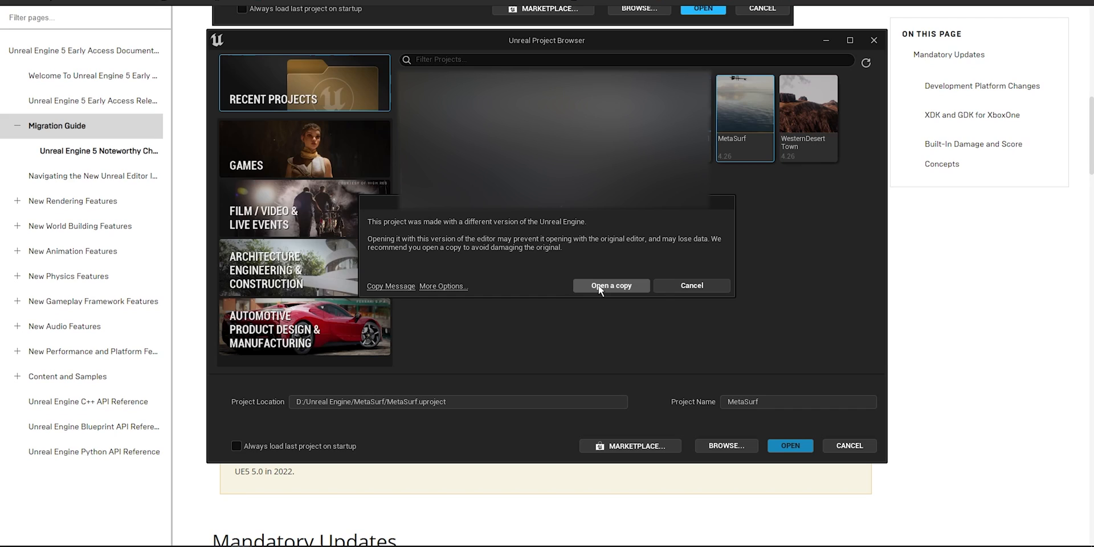
pyautogui.moveTo(598, 290)
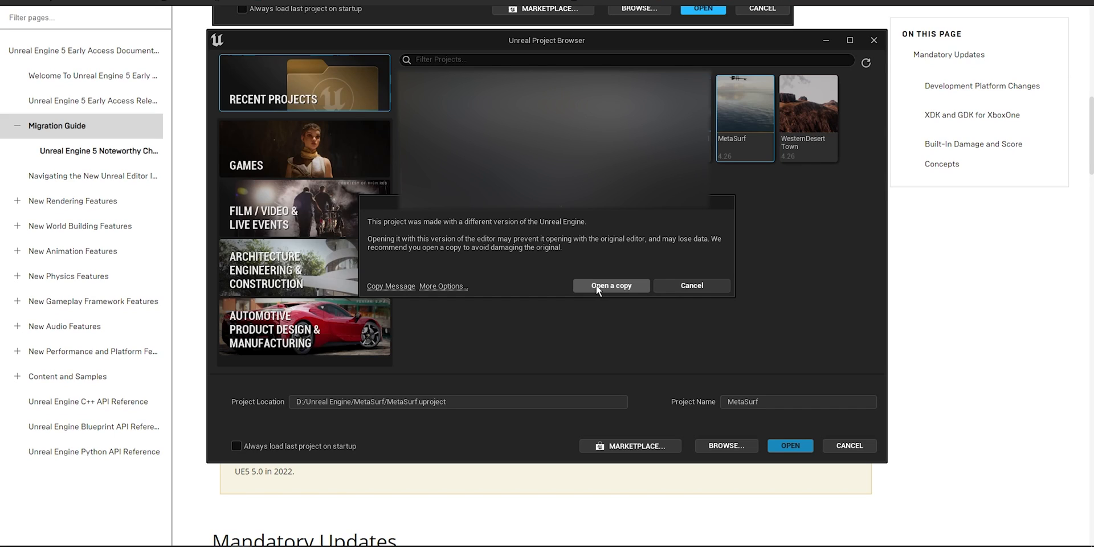
pyautogui.moveTo(594, 289)
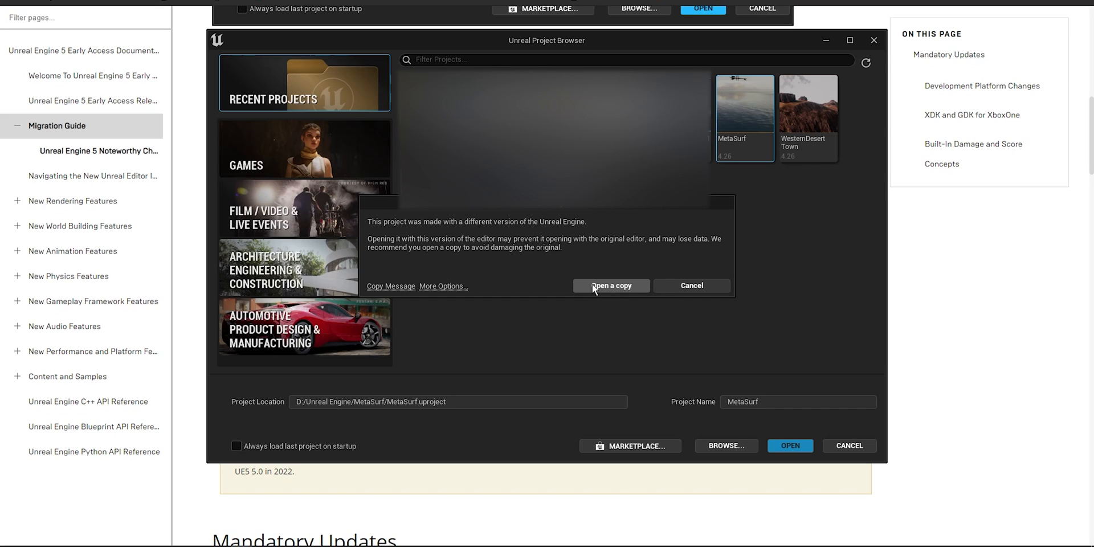
pyautogui.moveTo(588, 377)
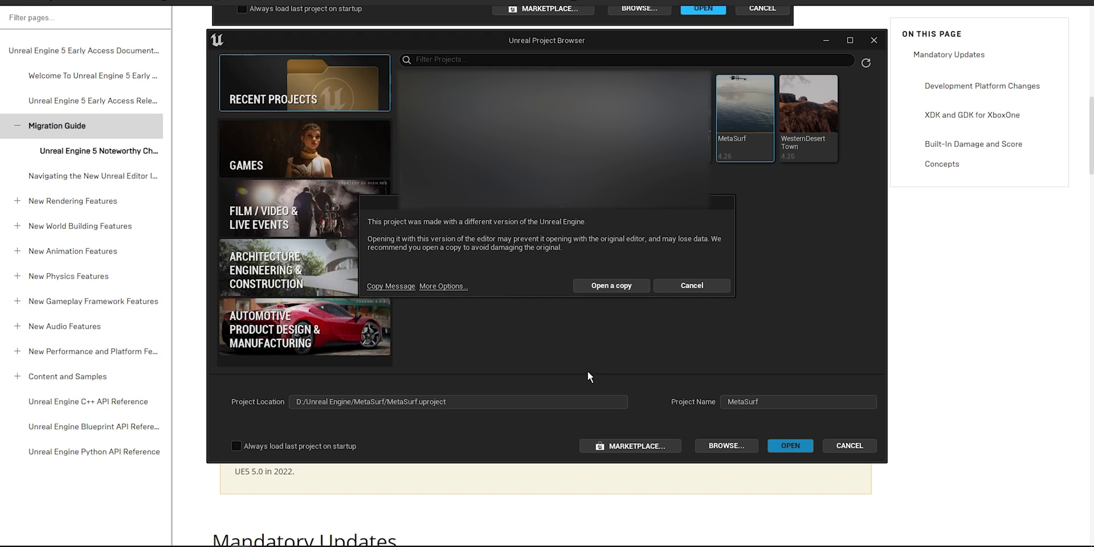
# Choose 'Open a copy' to convert MetaSurf and load it in the editor.
pyautogui.click(610, 286)
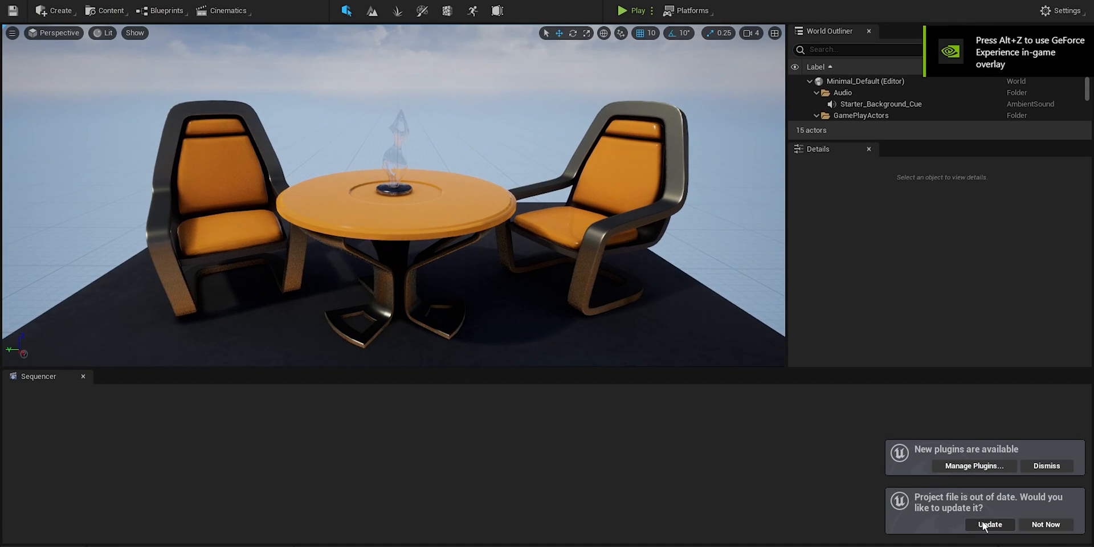
# Accept the project file update and open a beach level from BeachScene > Maps.
pyautogui.click(989, 525)
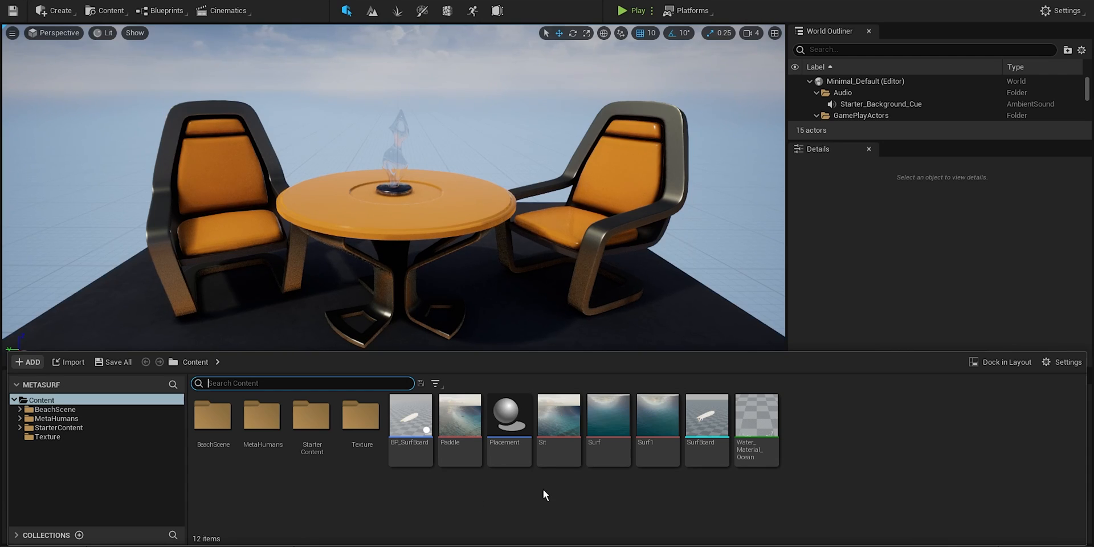
pyautogui.moveTo(753, 526)
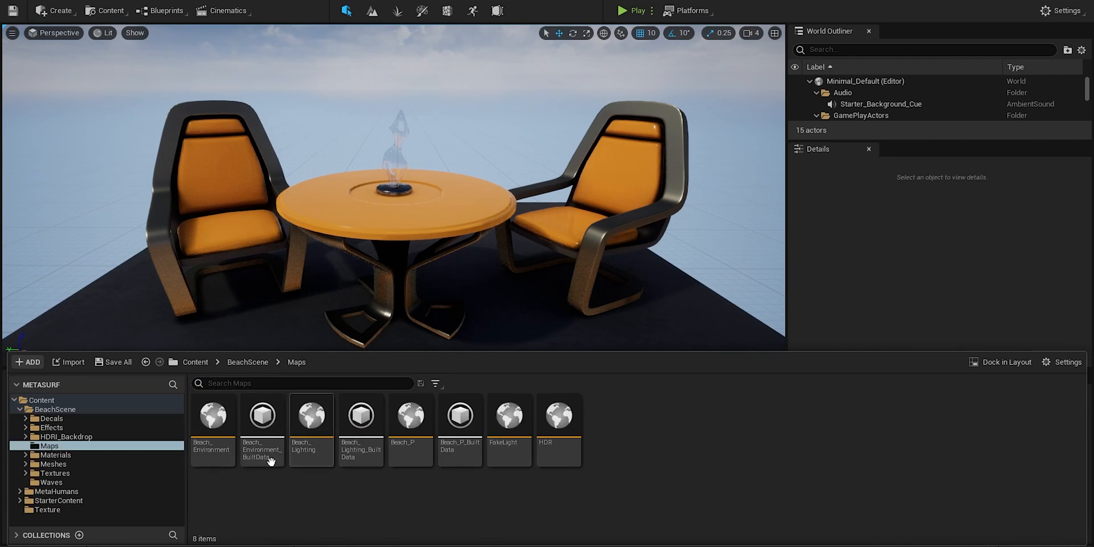
pyautogui.doubleClick(410, 416)
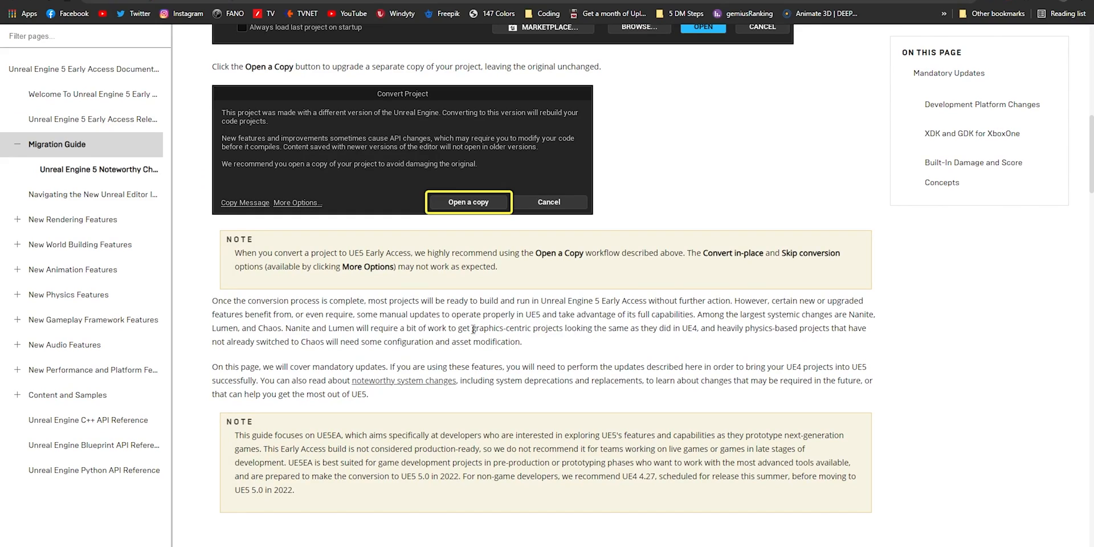
pyautogui.moveTo(212, 333)
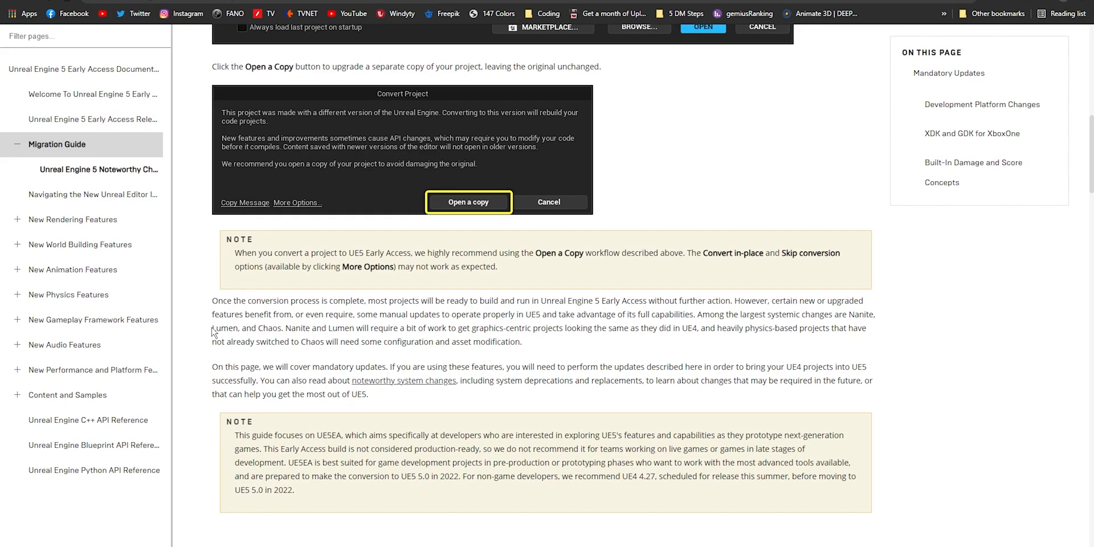
pyautogui.doubleClick(225, 328)
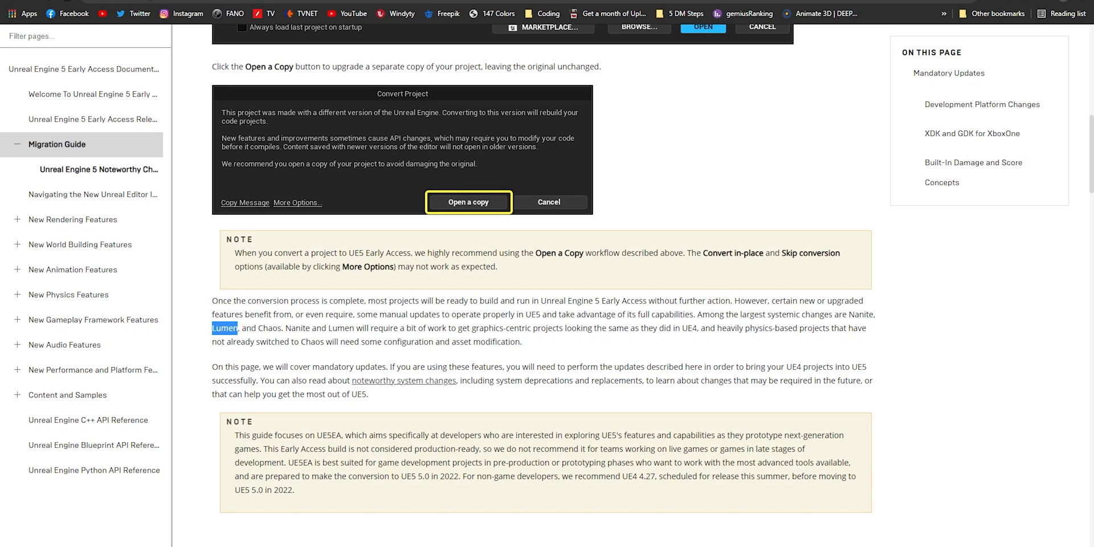
pyautogui.click(468, 202)
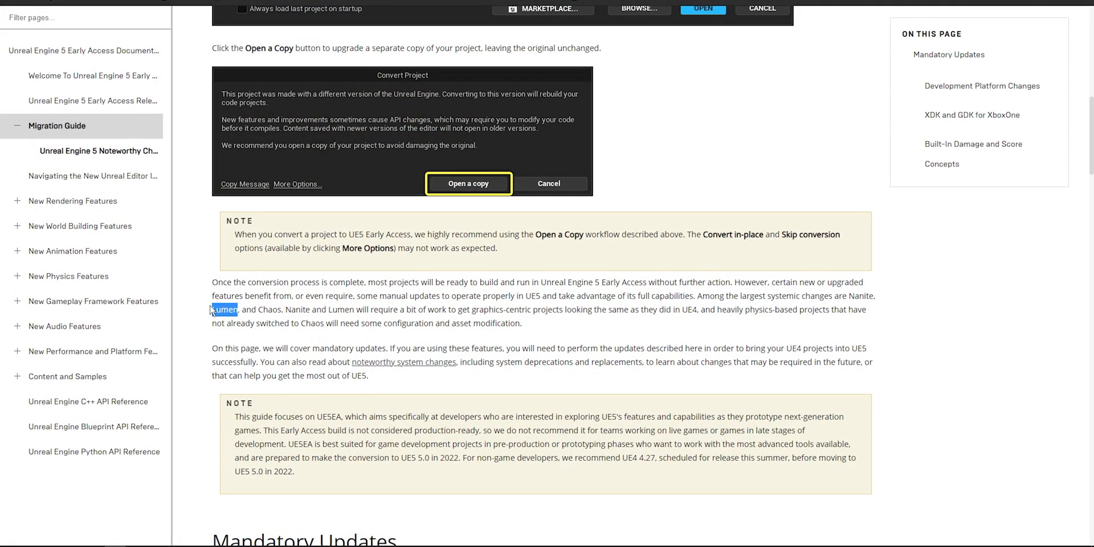
pyautogui.click(469, 183)
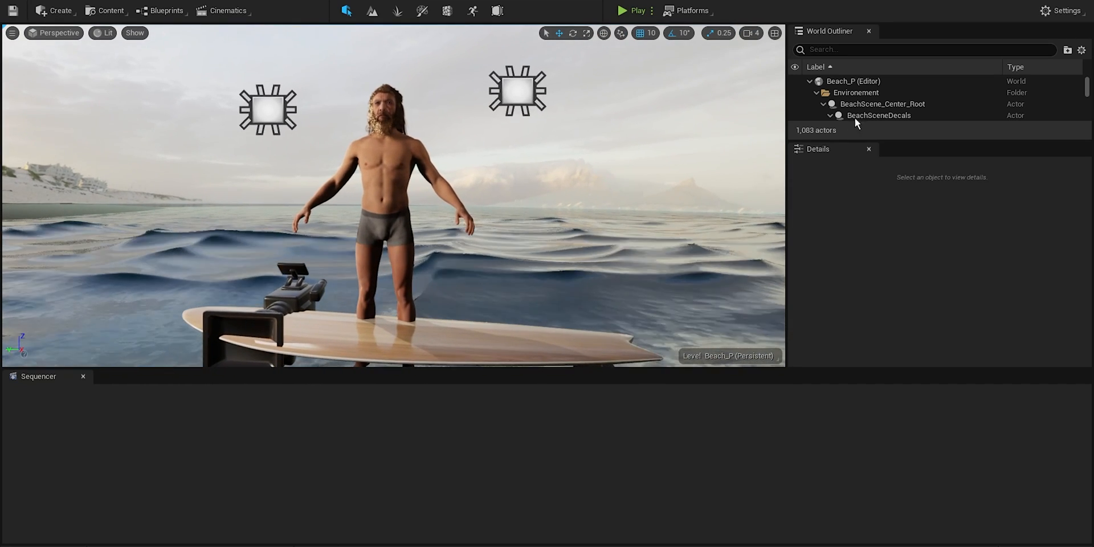
# Filter the World Outliner by 'post' and select the PostProcess PostProcessVolume actor.
pyautogui.write('post')
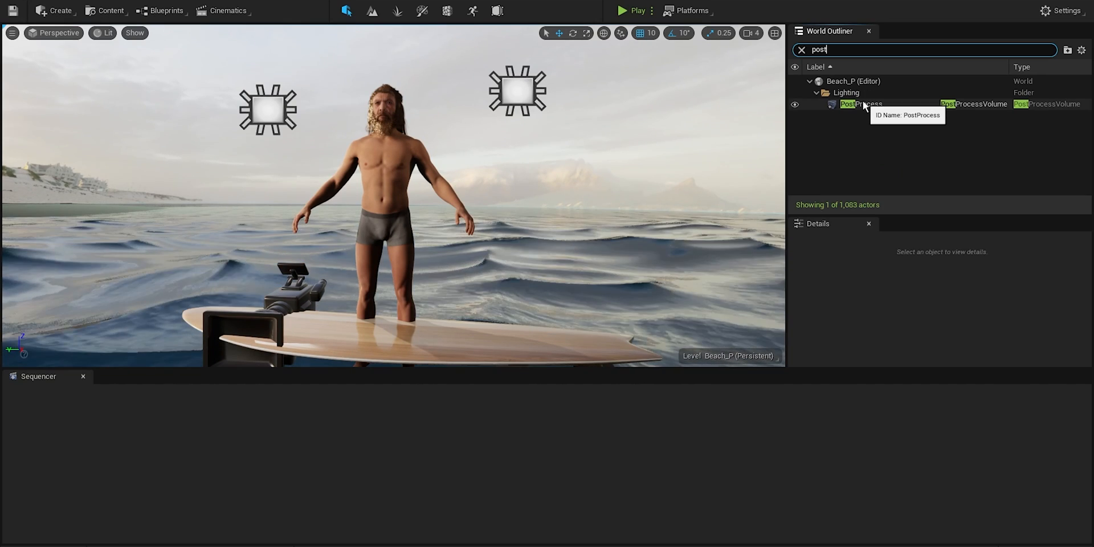
pyautogui.click(861, 104)
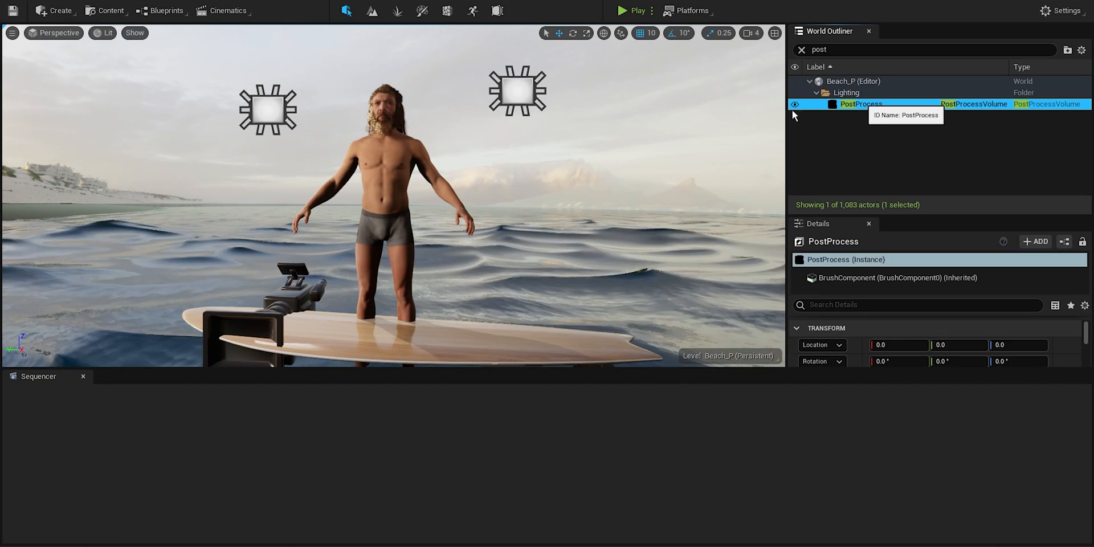